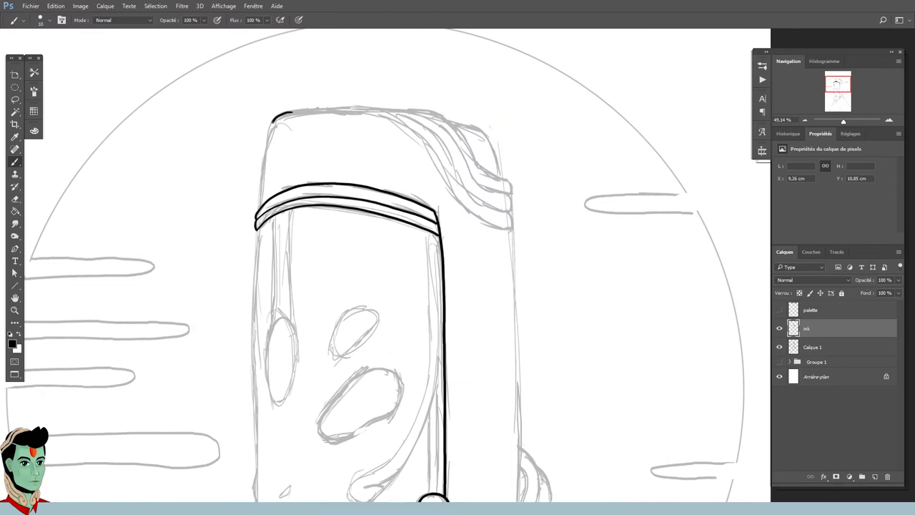
Step: Ink a clean black outline along the rounded top of the long head
left_click_drag(293, 115, 512, 228)
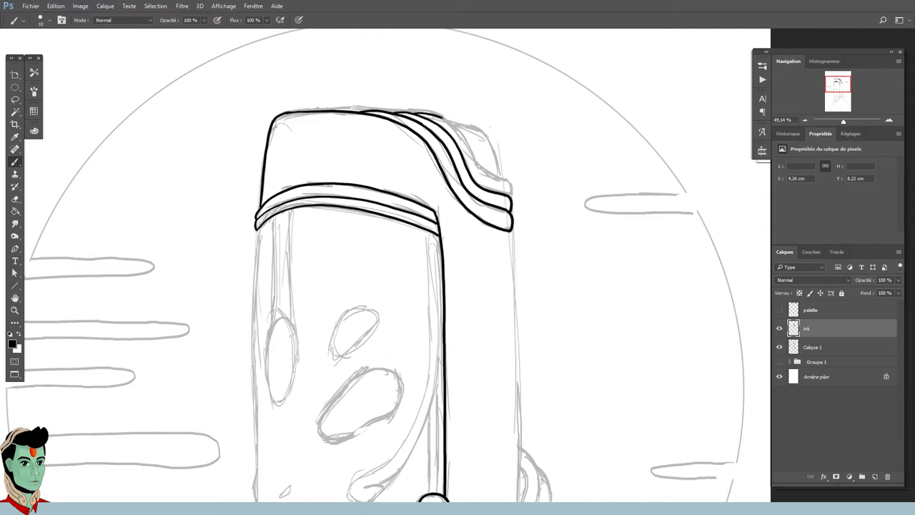
scroll("down", 3)
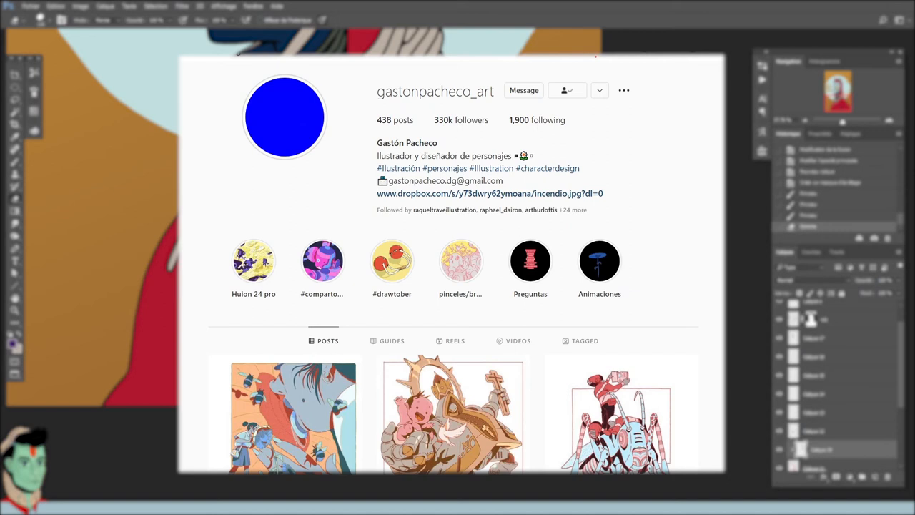
Step: Scroll down the illustrator's Instagram grid to reveal more posted artwork
scroll("down", 3)
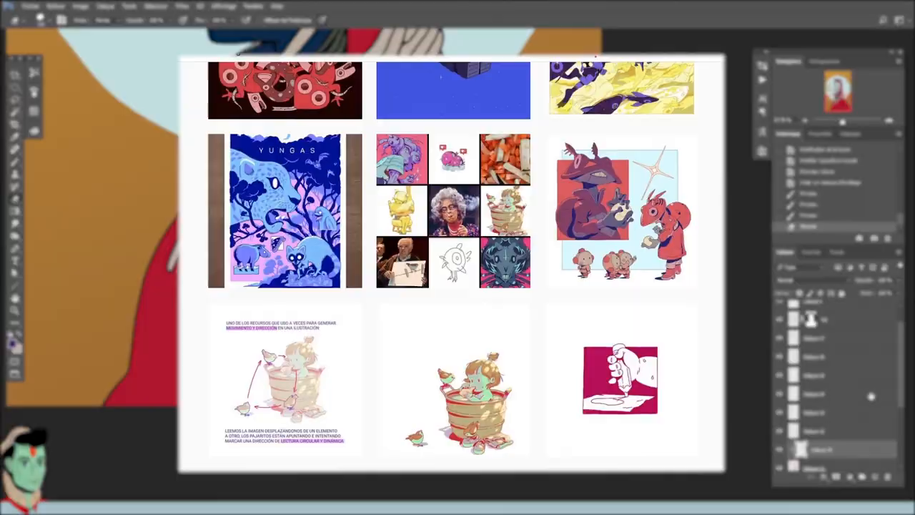